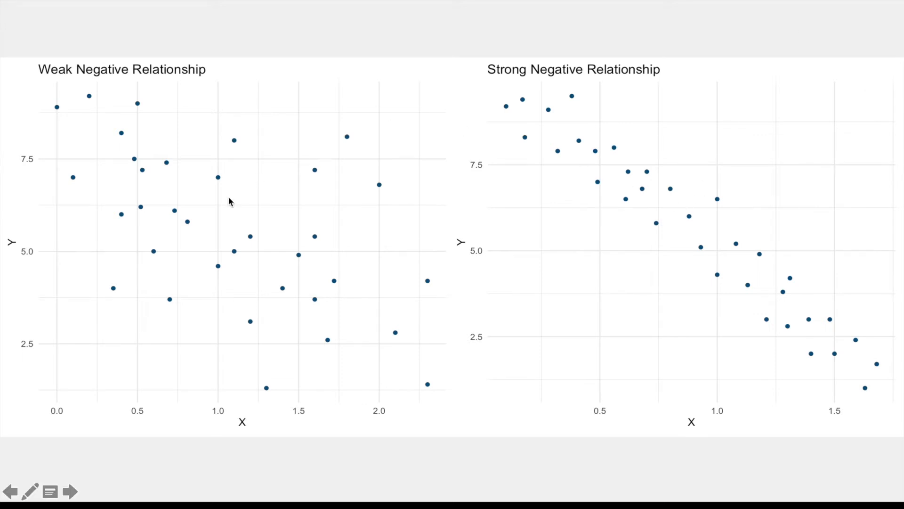
{"action": "mouse_move", "coordinate": [221, 209]}
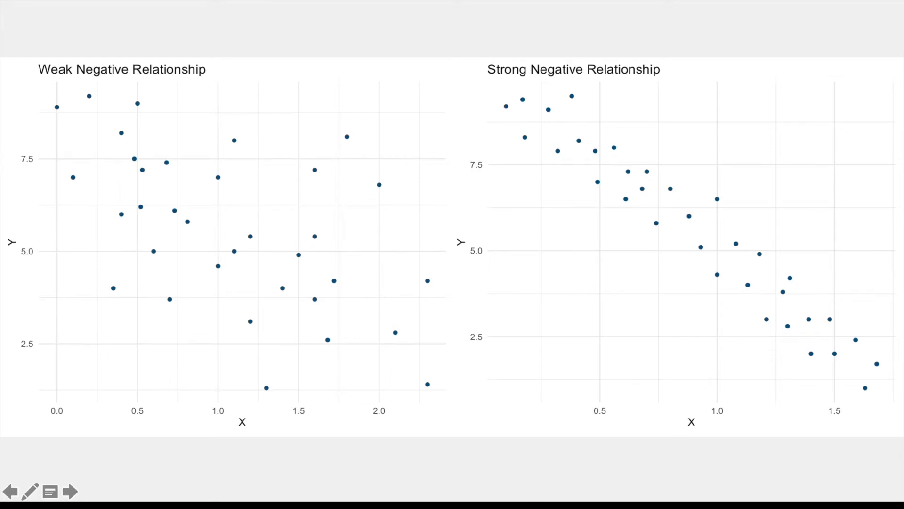
{"action": "mouse_move", "coordinate": [817, 312]}
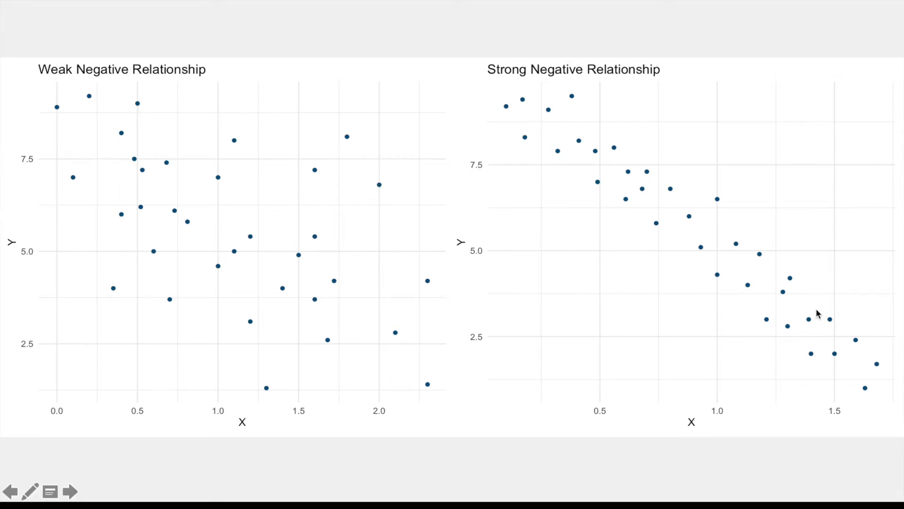
{"action": "mouse_move", "coordinate": [544, 133]}
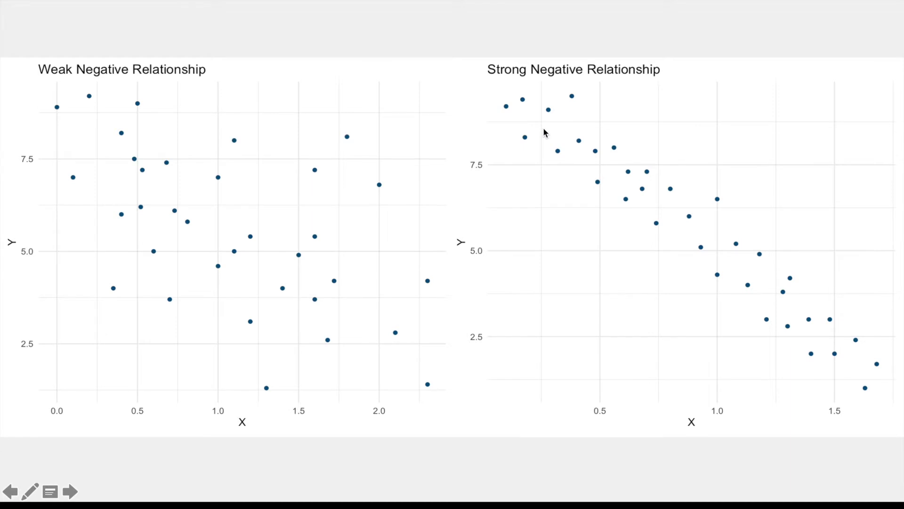
{"action": "mouse_move", "coordinate": [235, 203]}
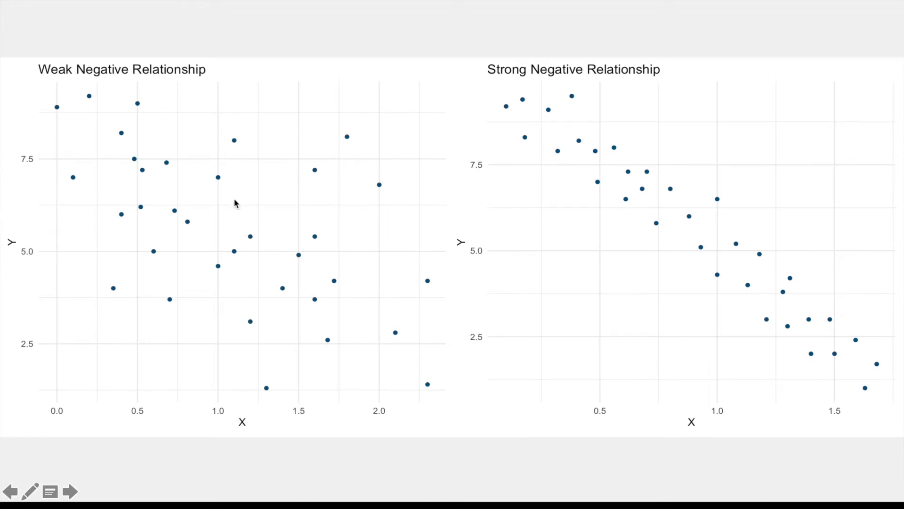
{"action": "mouse_move", "coordinate": [233, 300]}
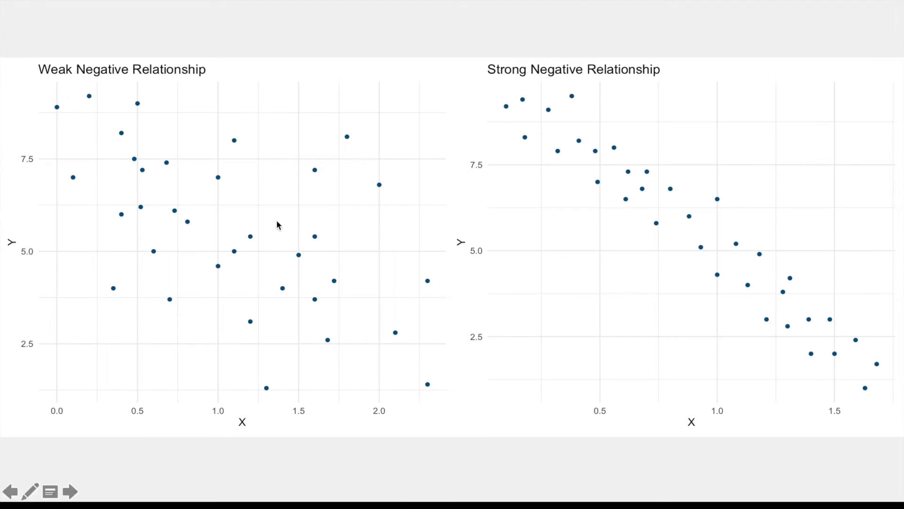
- Advance the slideshow from the positive relationship plots to the non-linear relationship scatterplot
{"action": "left_click", "coordinate": [70, 490]}
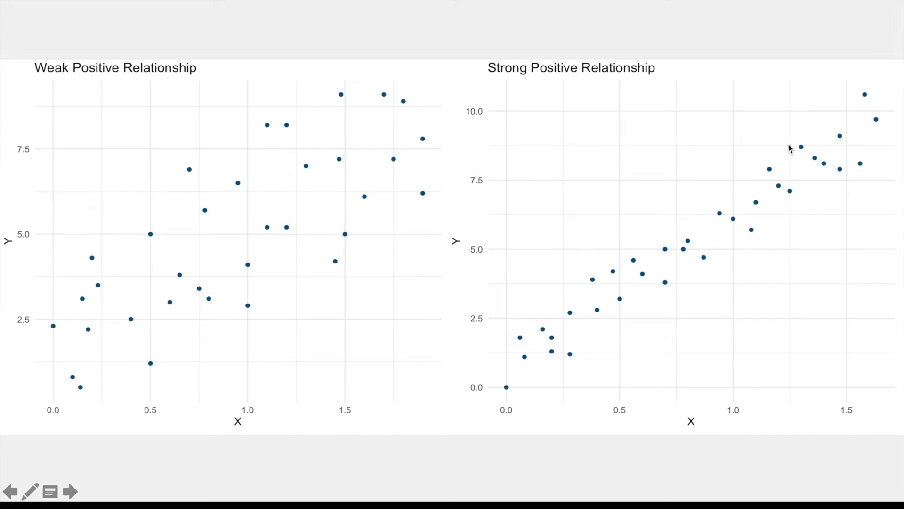
{"action": "mouse_move", "coordinate": [823, 172]}
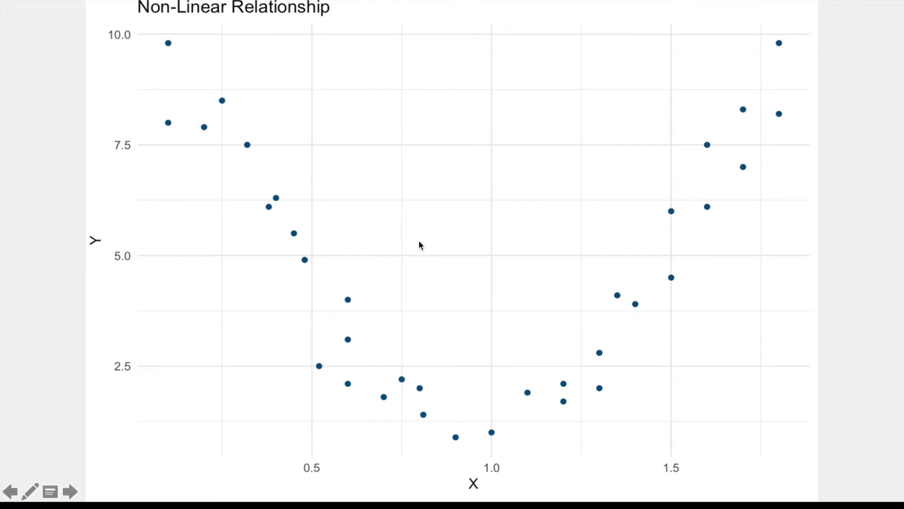
{"action": "mouse_move", "coordinate": [309, 256]}
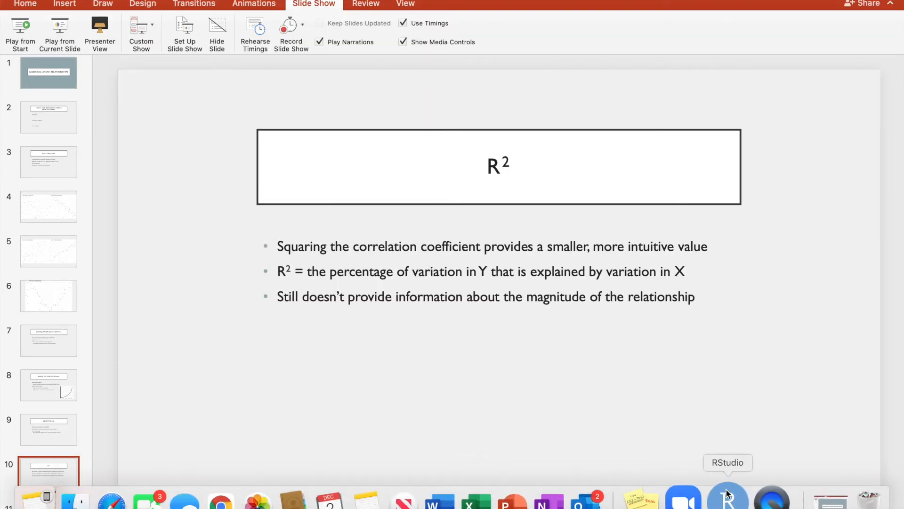
- Switch to RStudio and re-run the read_xlsx line loading scatterplot_data.xlsx in the setup chunk
{"action": "left_click", "coordinate": [728, 495]}
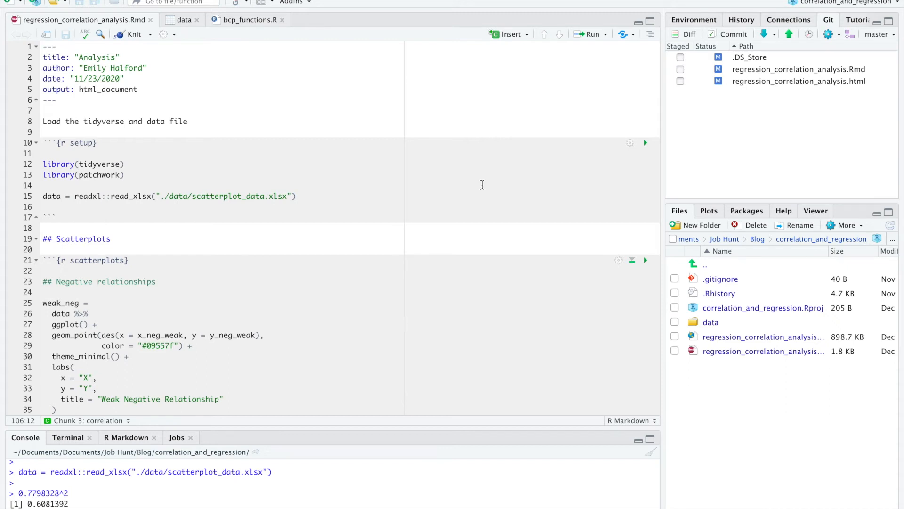
{"action": "left_click", "coordinate": [40, 196]}
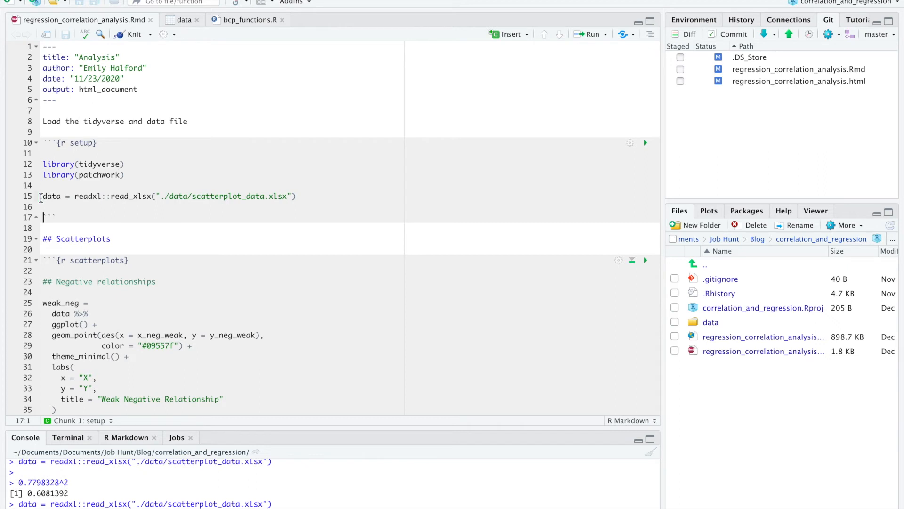
{"action": "mouse_move", "coordinate": [306, 364]}
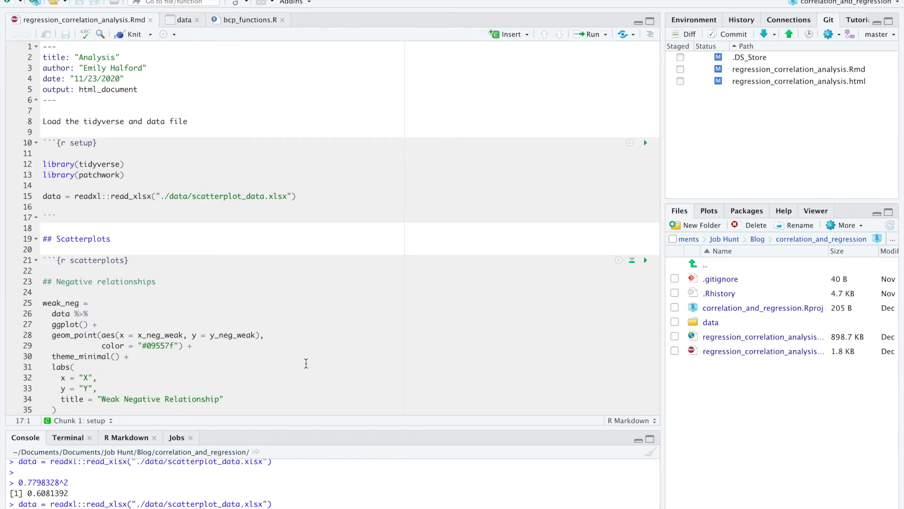
{"action": "scroll", "scroll_direction": "down", "scroll_amount": 3}
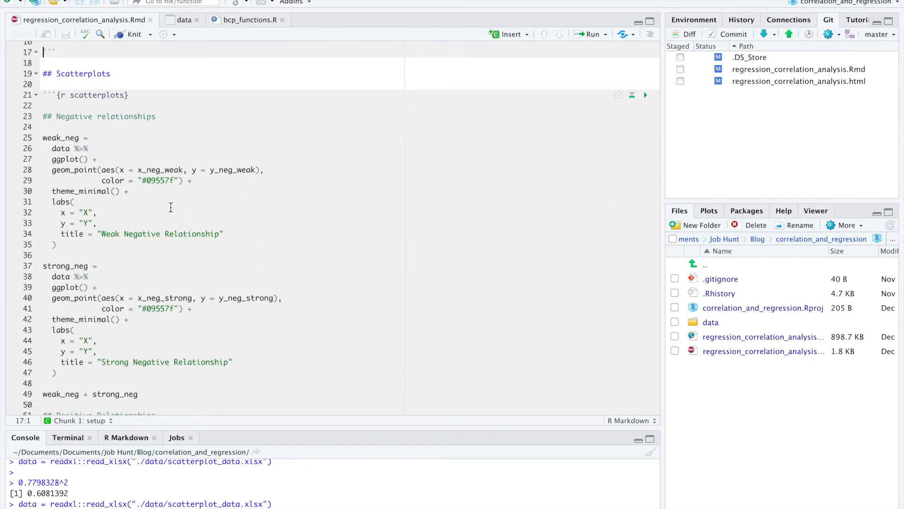
{"action": "mouse_move", "coordinate": [354, 344]}
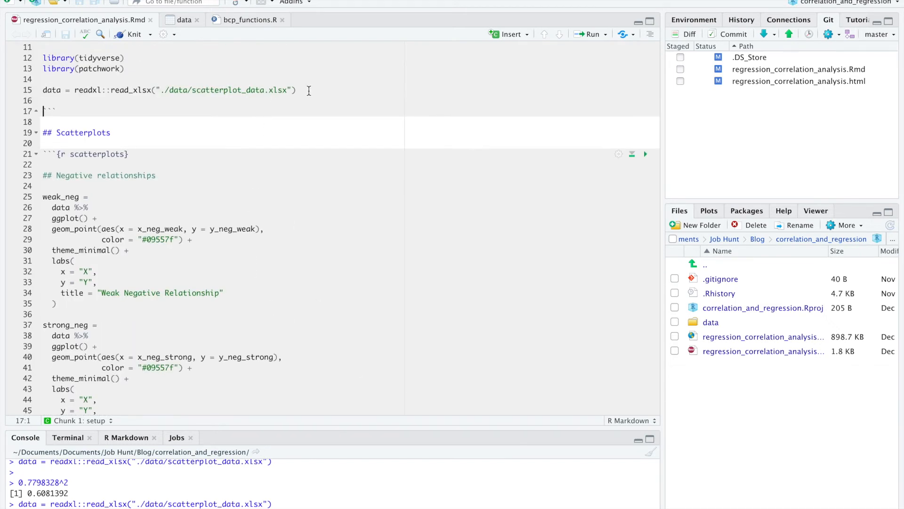
{"action": "mouse_move", "coordinate": [365, 366]}
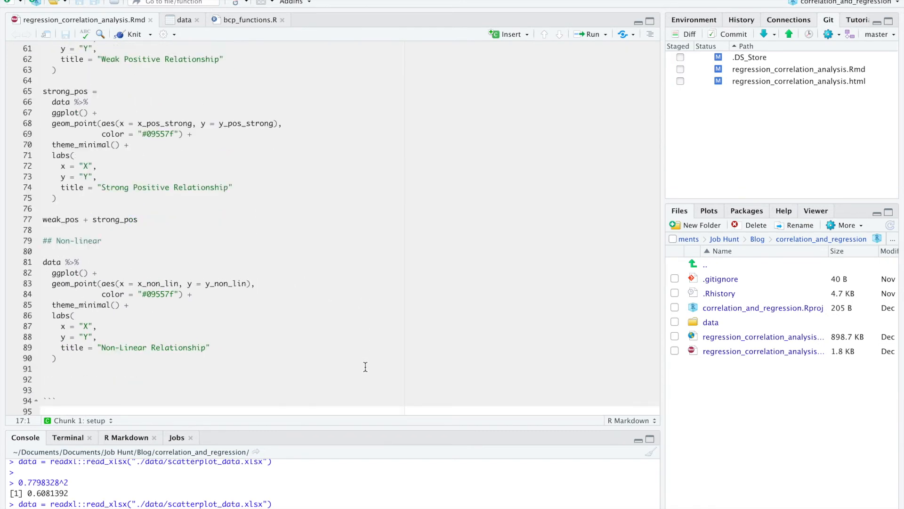
- Run the cor.test lines (0.7798328 weak, 0.9735973 strong) and square them, giving R² 0.9478917, then return to the slides
{"action": "scroll", "scroll_direction": "down", "scroll_amount": 3}
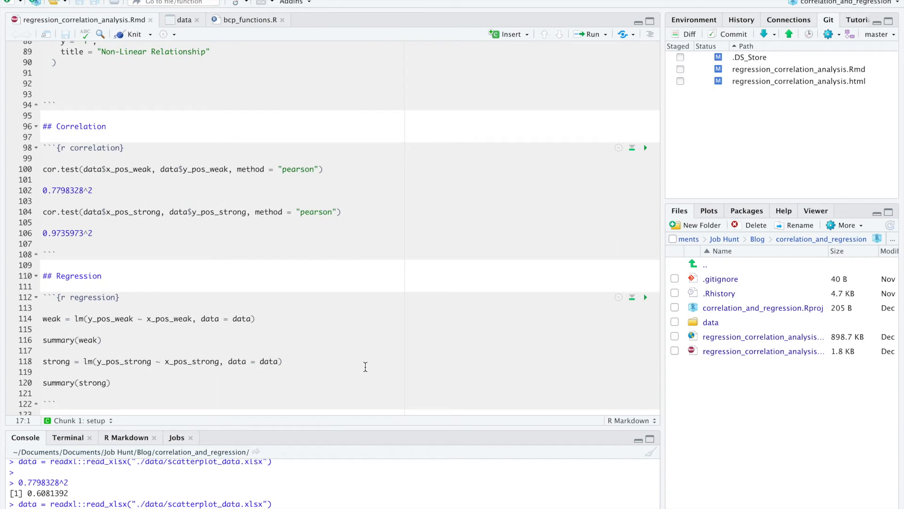
{"action": "mouse_move", "coordinate": [334, 174]}
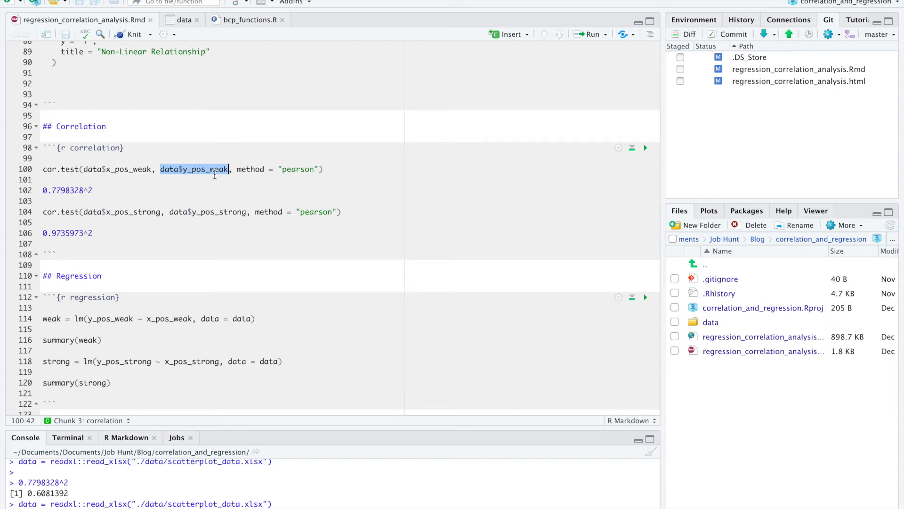
{"action": "mouse_move", "coordinate": [299, 169]}
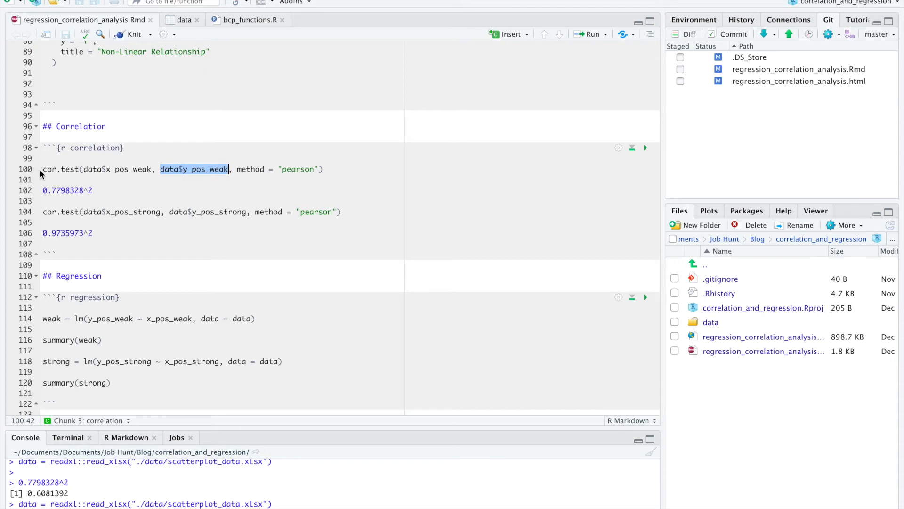
{"action": "left_click", "coordinate": [646, 148]}
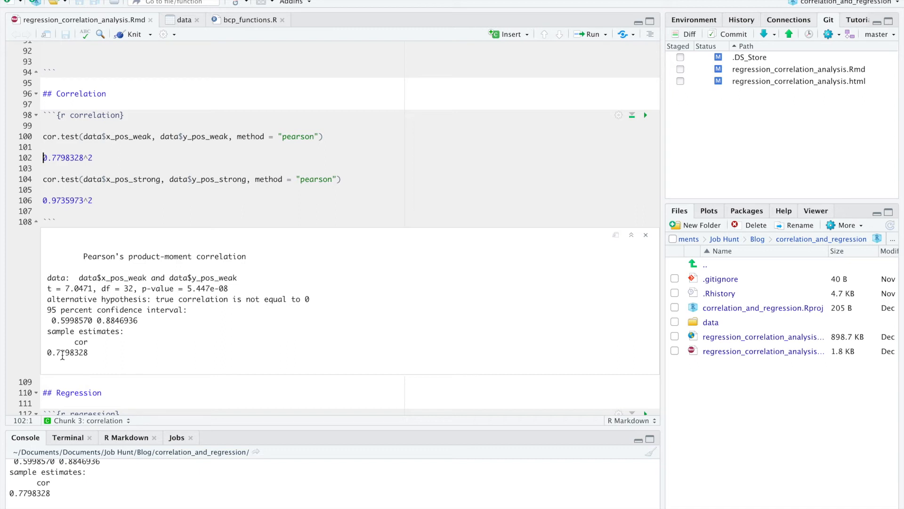
{"action": "mouse_move", "coordinate": [65, 288]}
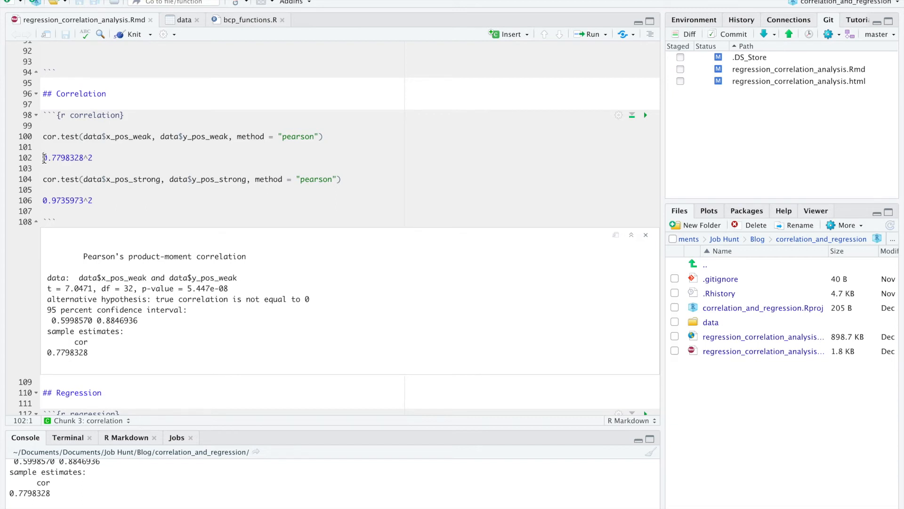
{"action": "left_click", "coordinate": [66, 157]}
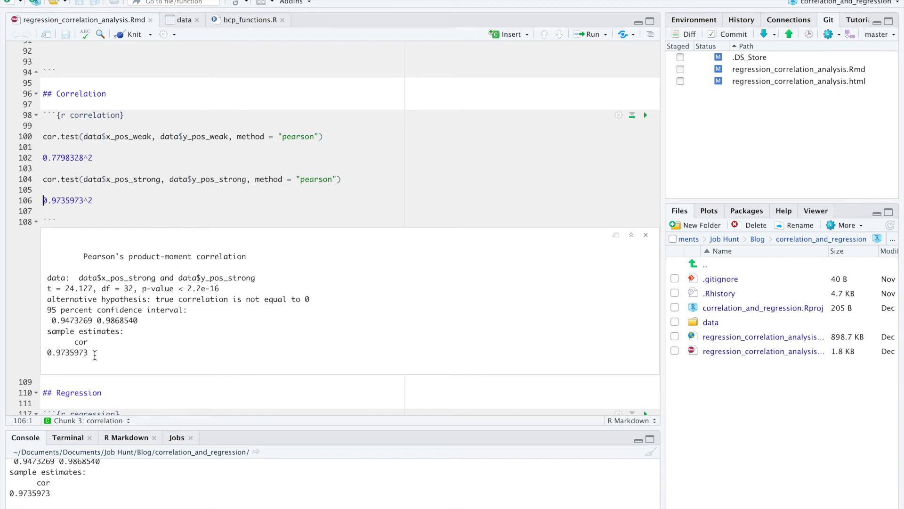
{"action": "mouse_move", "coordinate": [68, 242]}
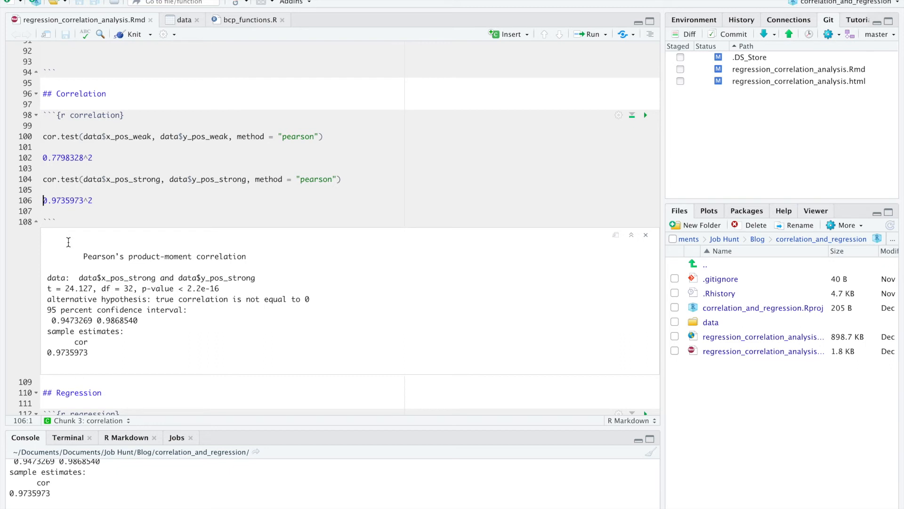
{"action": "mouse_move", "coordinate": [121, 248]}
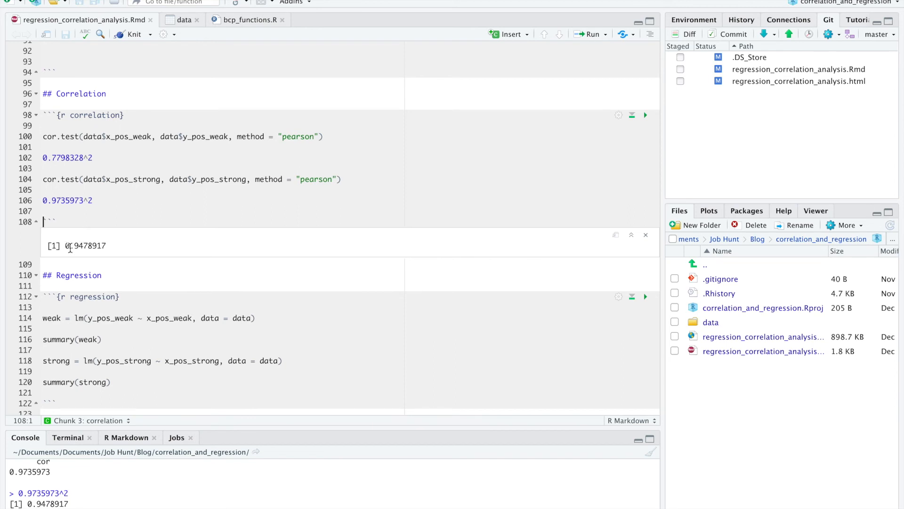
{"action": "mouse_move", "coordinate": [87, 251]}
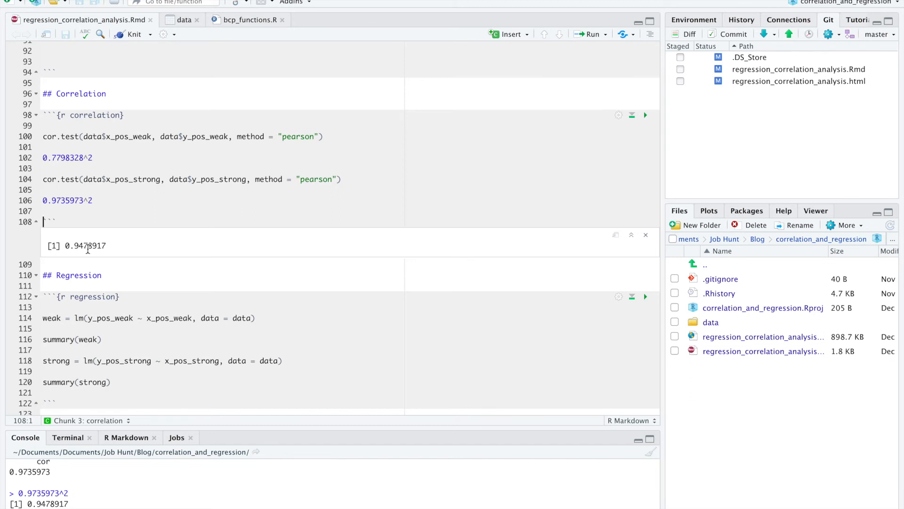
{"action": "left_click", "coordinate": [508, 497]}
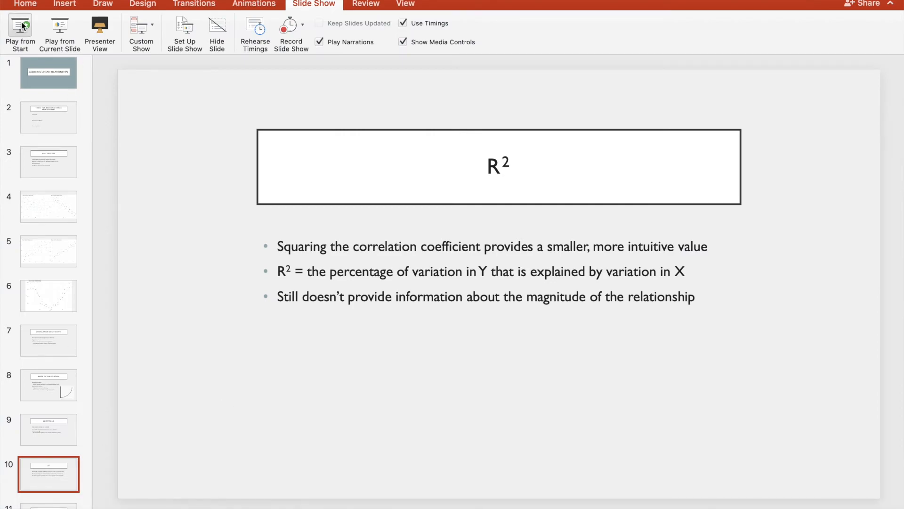
- Play the deck from the title slide through to the Linear Regression slide
{"action": "left_click", "coordinate": [20, 33]}
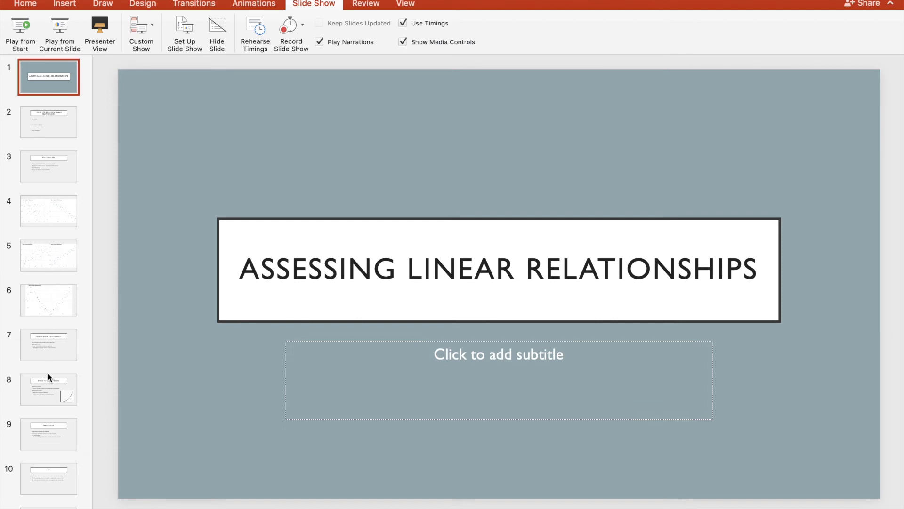
{"action": "left_click", "coordinate": [48, 446]}
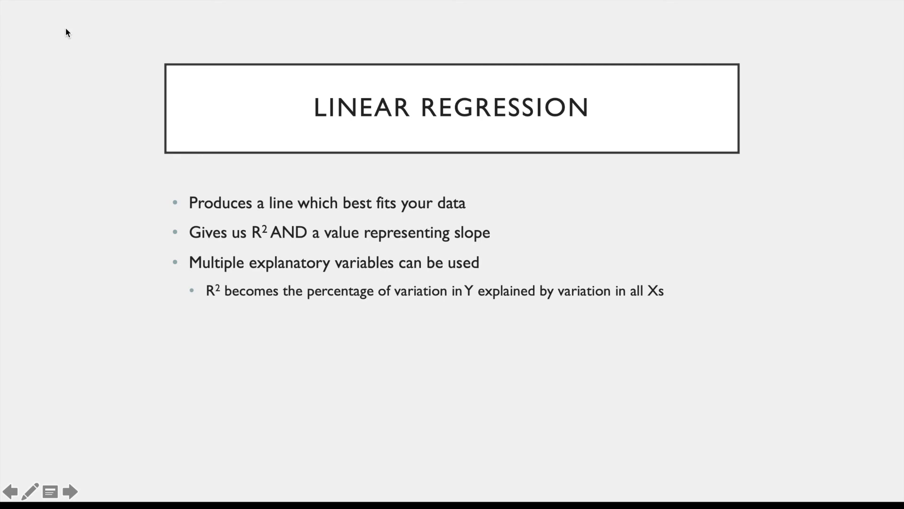
- Advance to the Linear Regression Assumptions slide, then return to the R Markdown analysis in RStudio
{"action": "left_click", "coordinate": [71, 491]}
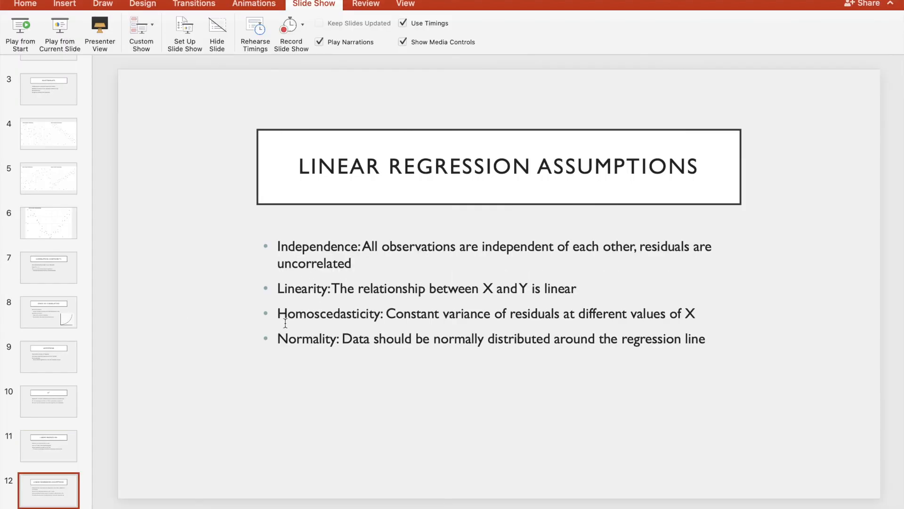
{"action": "left_click", "coordinate": [726, 498]}
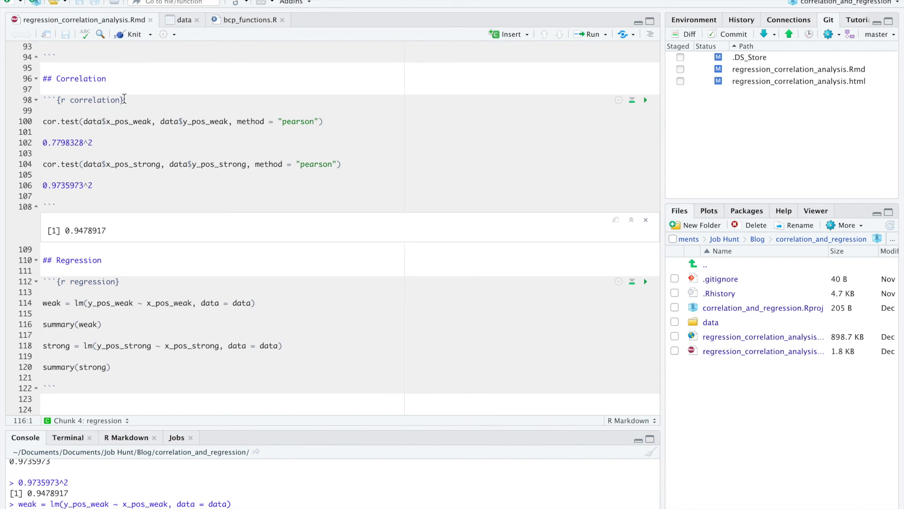
{"action": "mouse_move", "coordinate": [47, 282]}
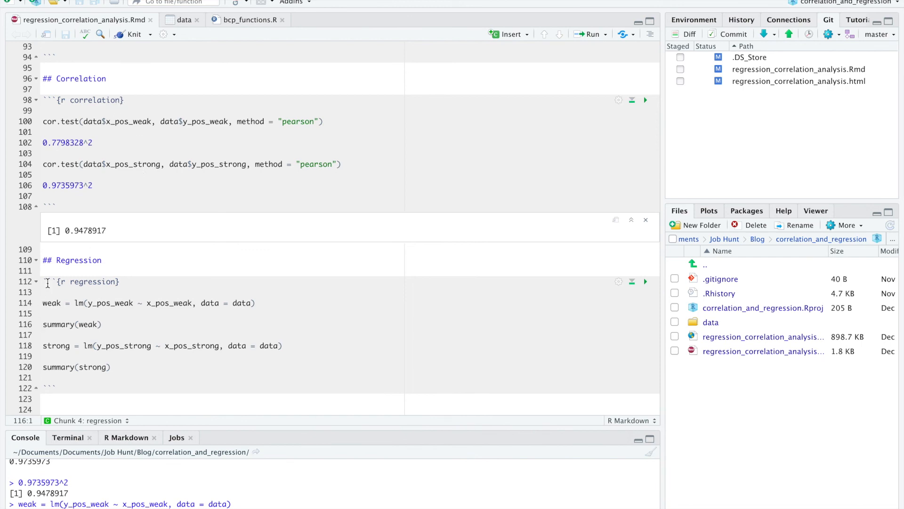
- Run weak = lm(...) and summary(weak), printing slope 3.2711, intercept 1.8960 and R-squared 0.6081
{"action": "left_click", "coordinate": [645, 281]}
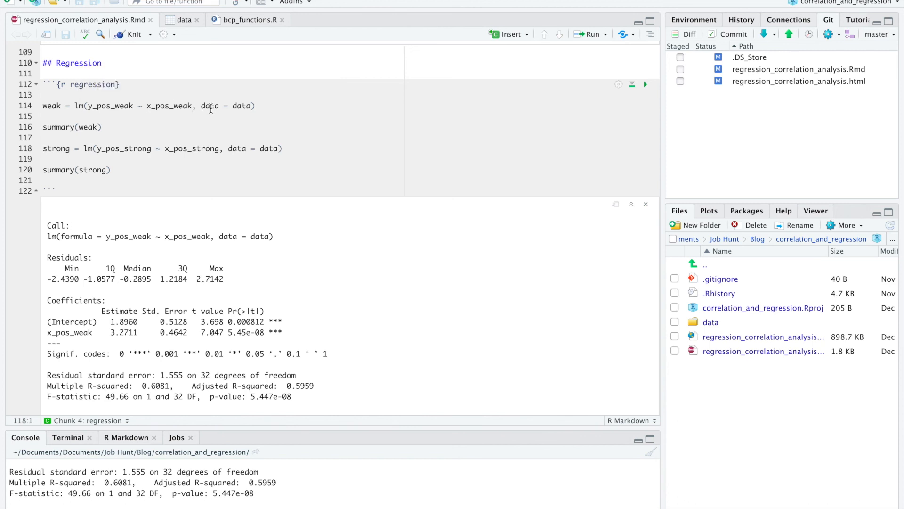
{"action": "double_click", "coordinate": [242, 105]}
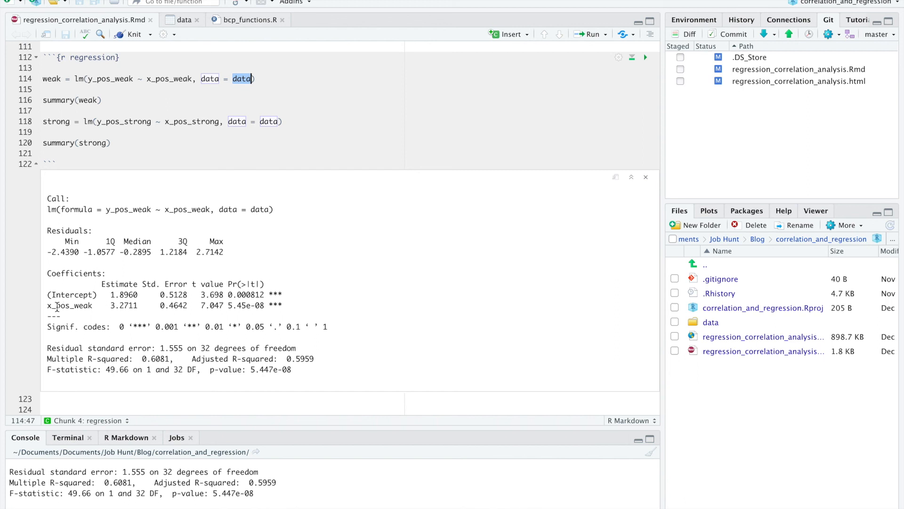
{"action": "mouse_move", "coordinate": [109, 313]}
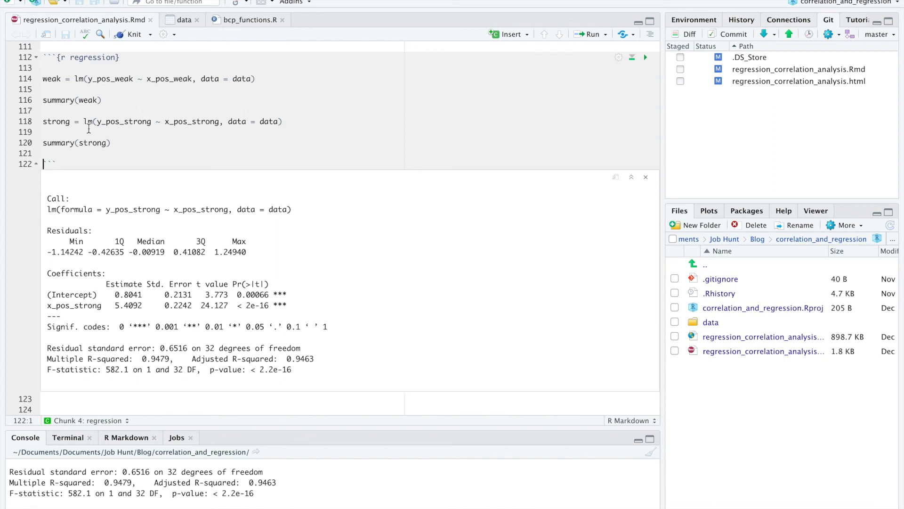
{"action": "mouse_move", "coordinate": [121, 127]}
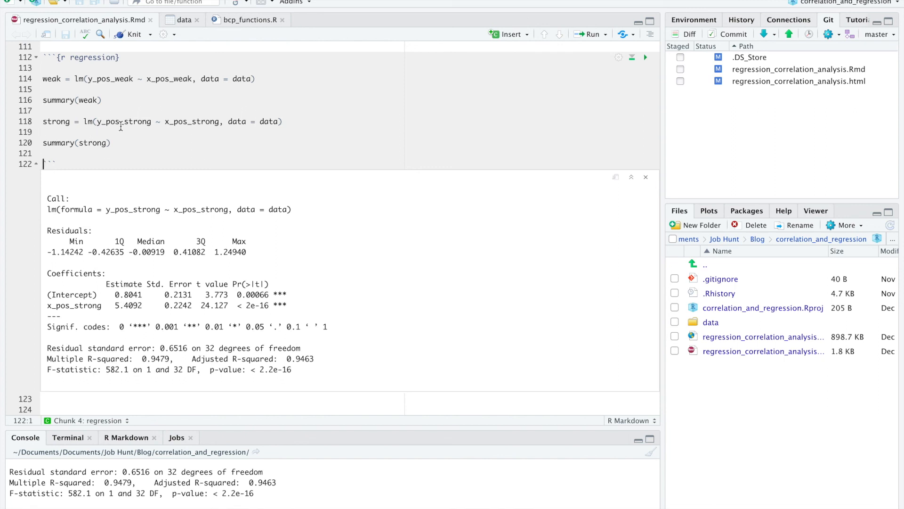
{"action": "mouse_move", "coordinate": [107, 305]}
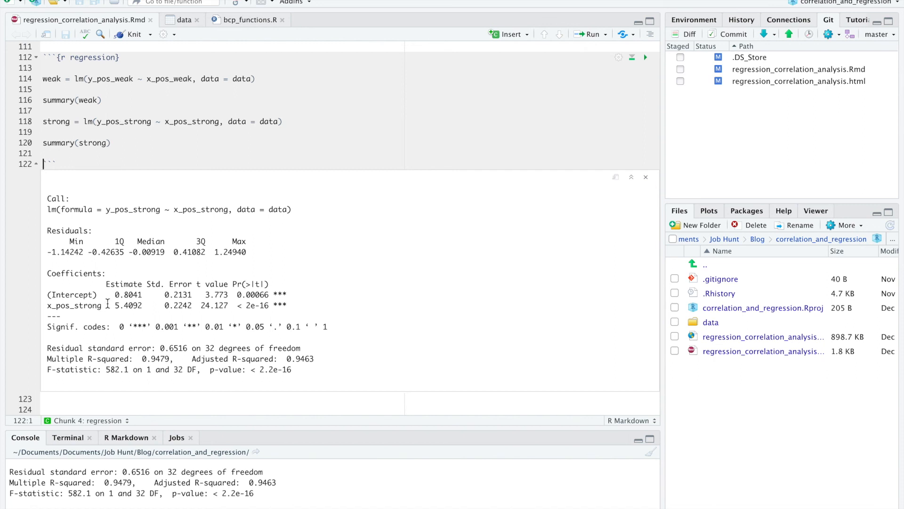
{"action": "mouse_move", "coordinate": [131, 305]}
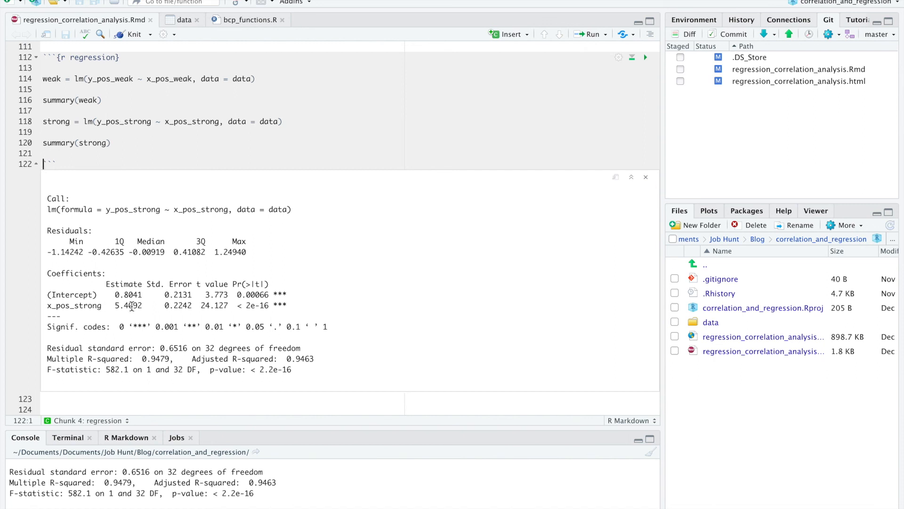
{"action": "mouse_move", "coordinate": [112, 305]}
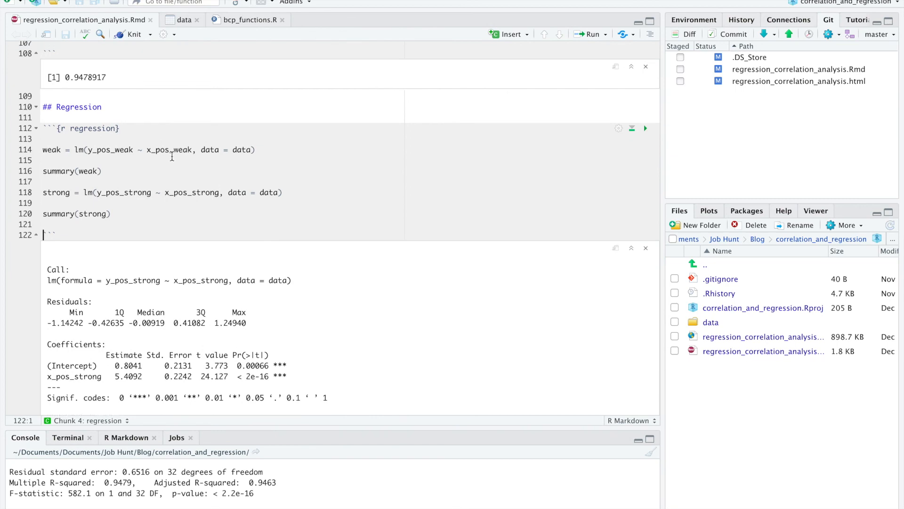
- Scroll to the strong model summary showing slope 5.4092, intercept 0.8041 and R-squared 0.9479
{"action": "scroll", "scroll_direction": "down", "scroll_amount": 3}
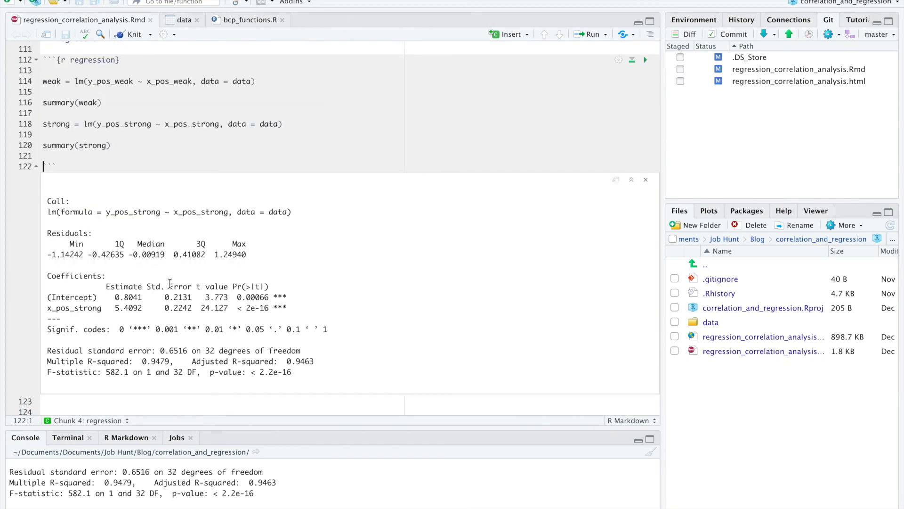